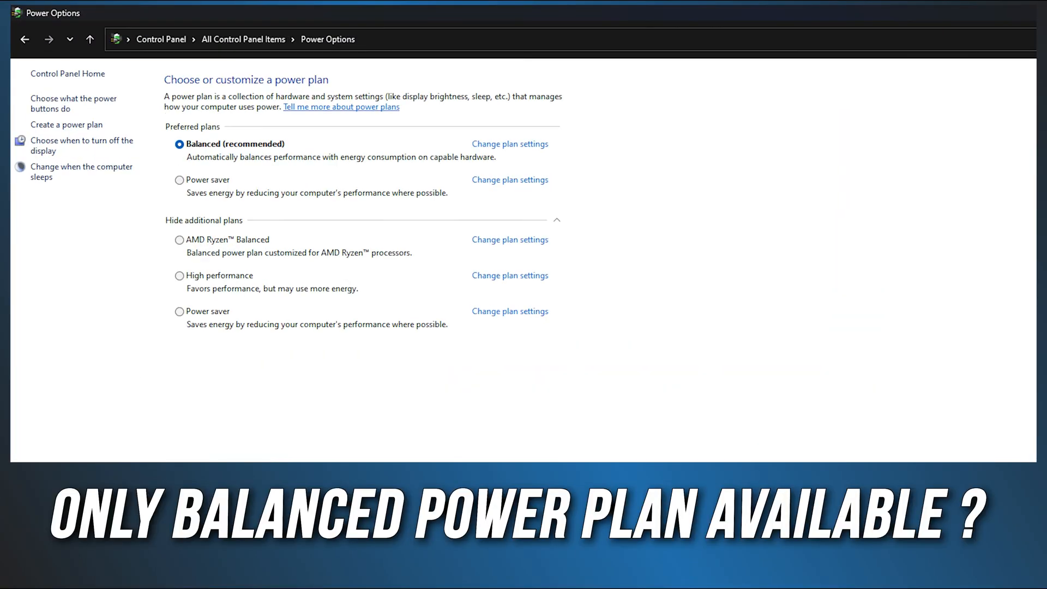
Launch Command Prompt as administrator from the cmd search results.
left_click(179, 239)
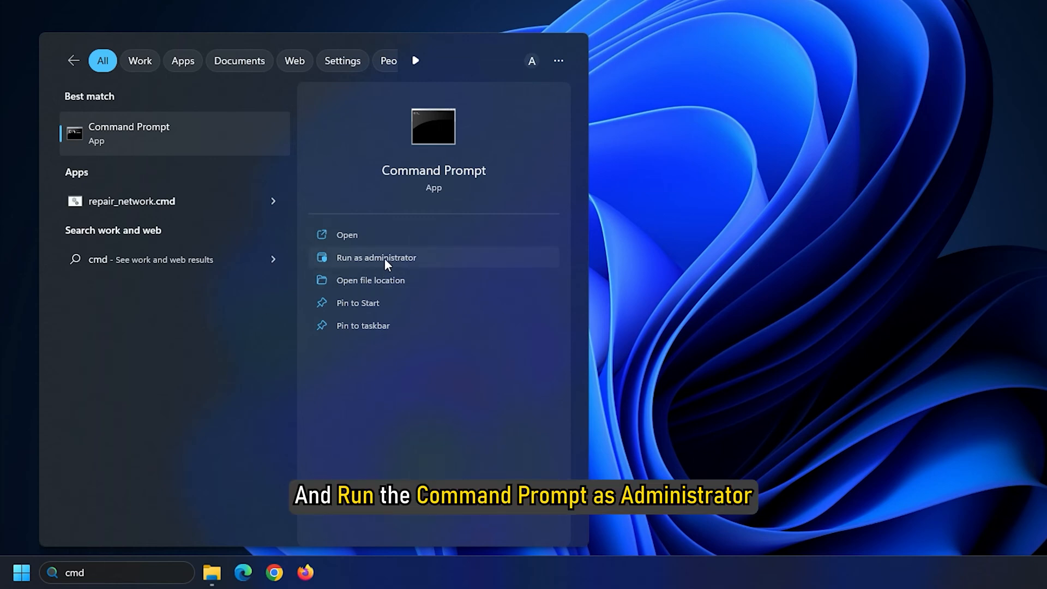
left_click(376, 257)
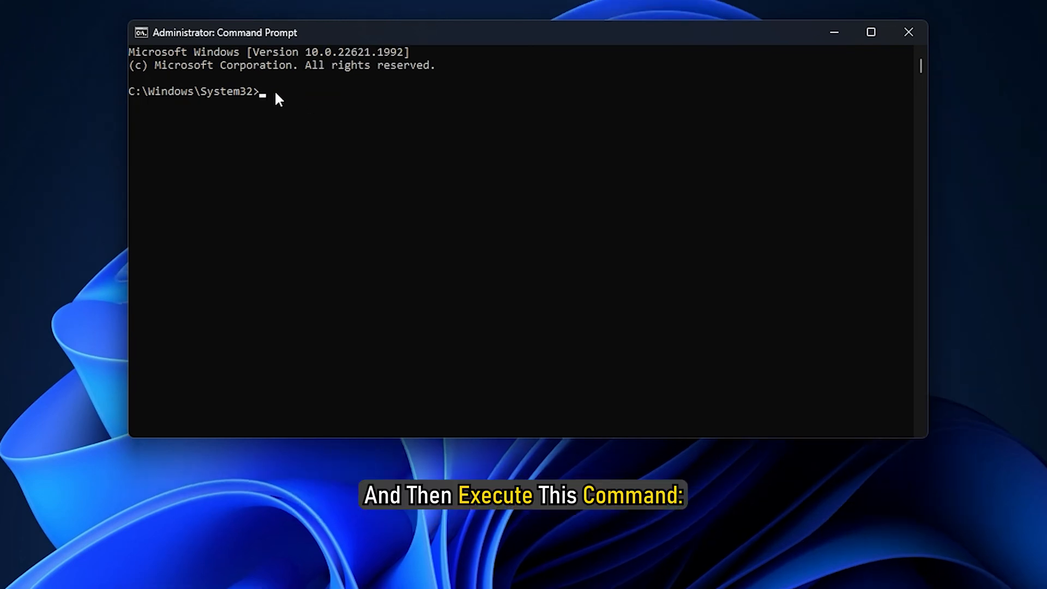
Run reg add to create PlatformAoAcOverride REG_DWORD 0 under HKLM\System\CurrentControlSet\Control\Power.
type("reg add HKLM\\System\\CurrentControlSet\\Control\\Power /v PlatformAoAcOverride /t REG_DWORD /d 0")
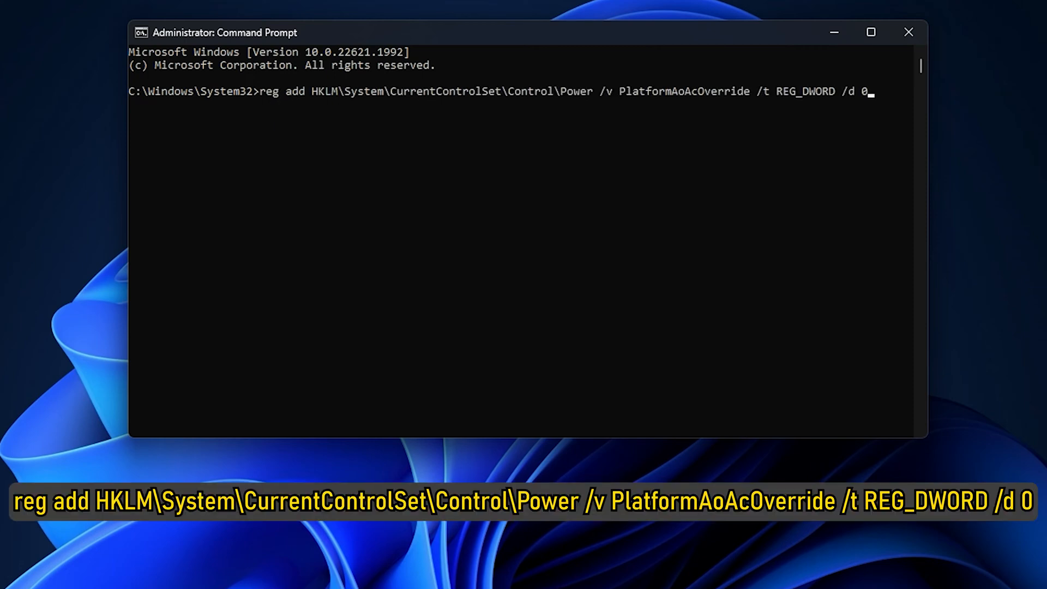
key("Return")
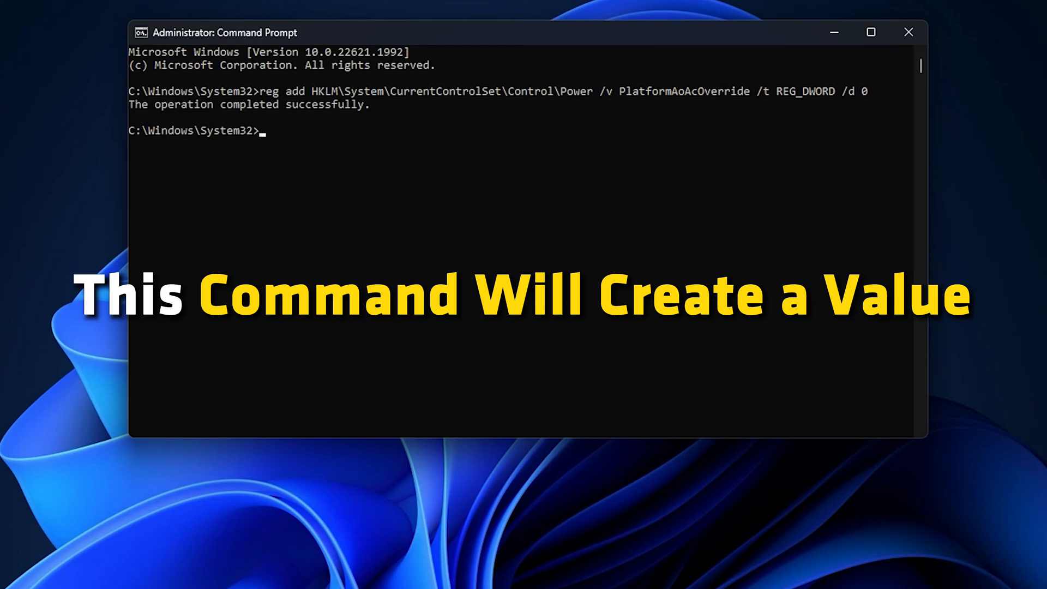
mouse_move(632, 205)
type("reged")
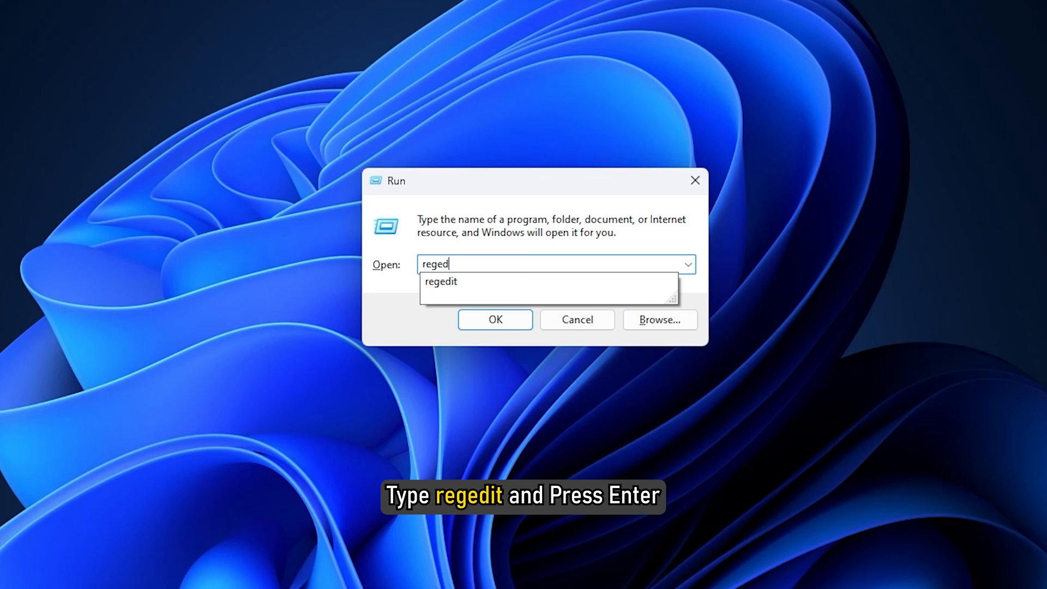
Launch regedit and go to HKLM\SYSTEM\CurrentControlSet\Control\Power.
key("Return")
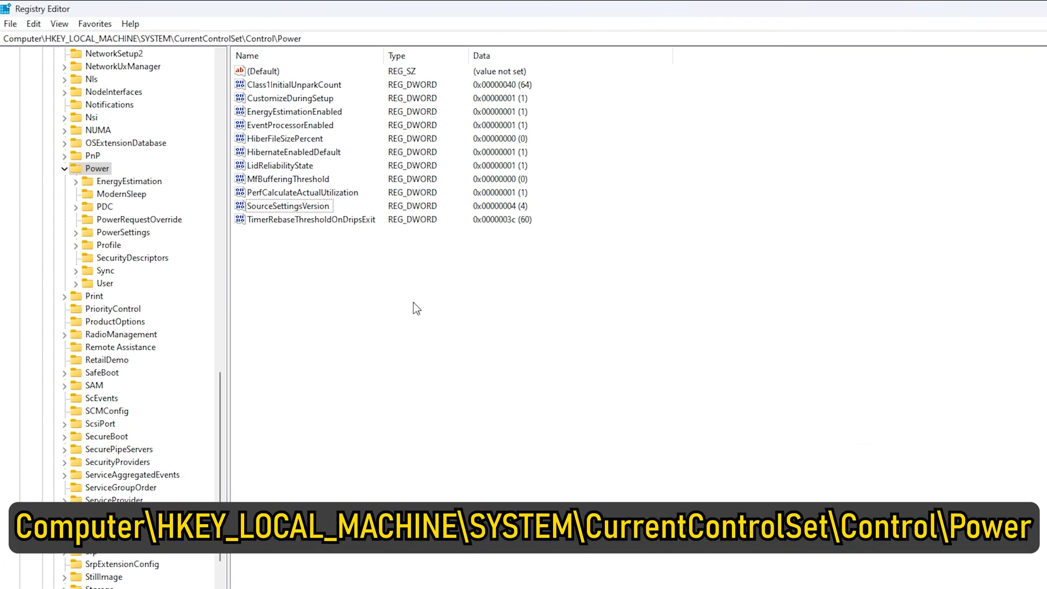
mouse_move(361, 307)
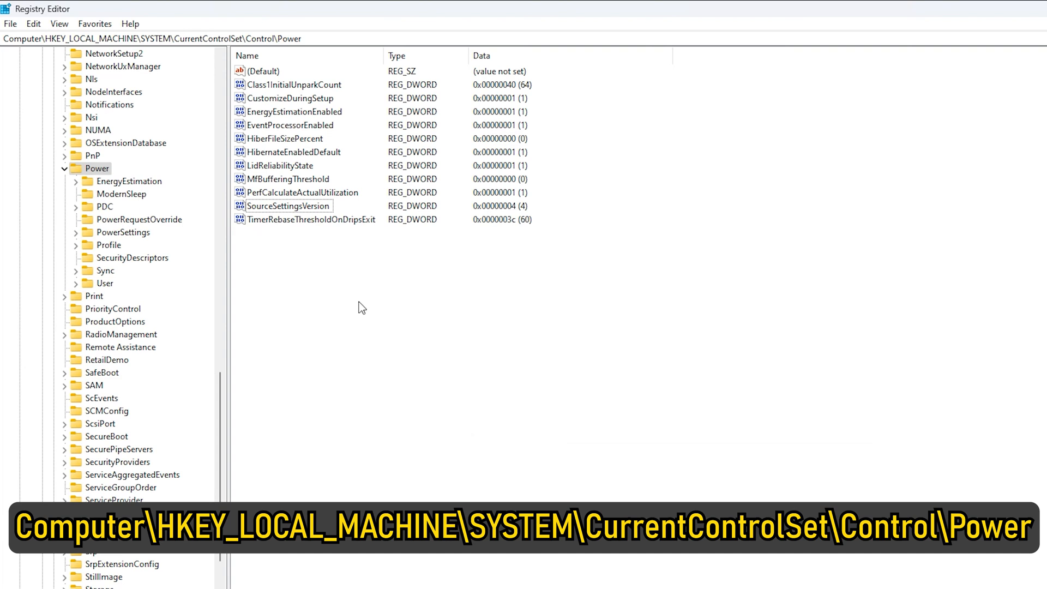
mouse_move(302, 301)
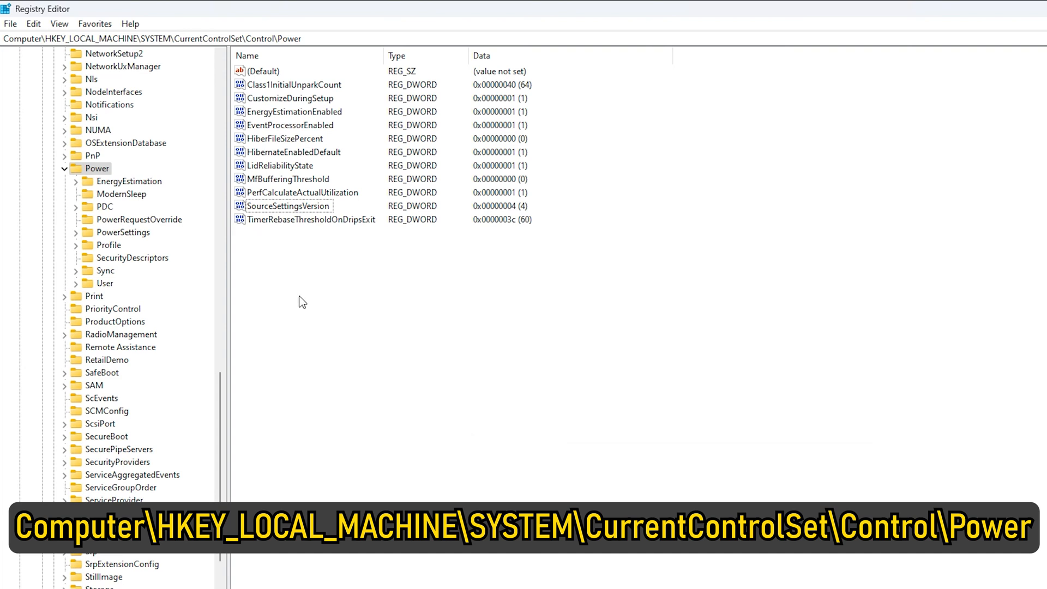
mouse_move(298, 301)
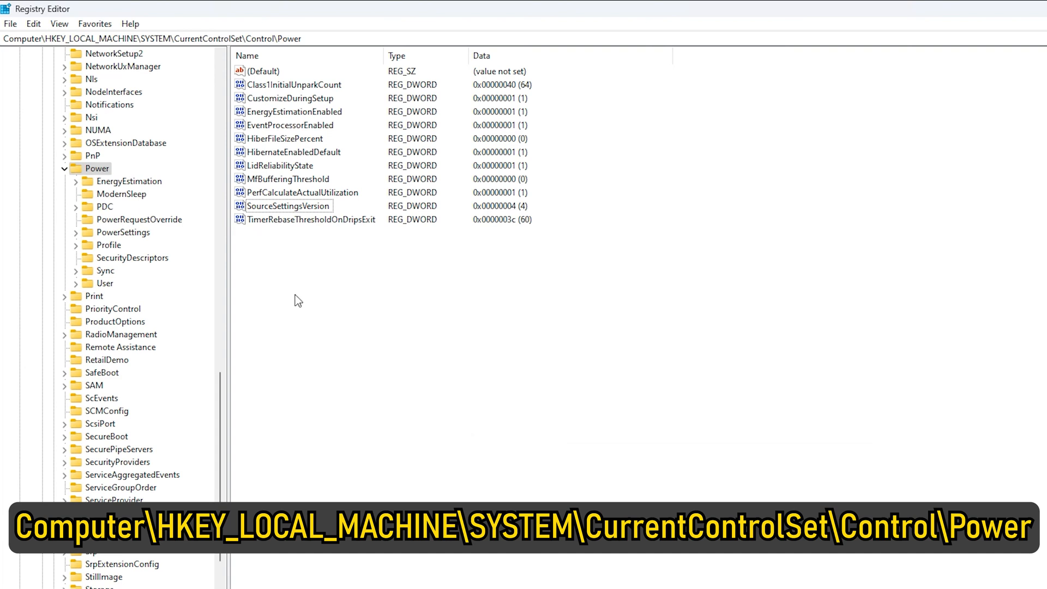
mouse_move(291, 297)
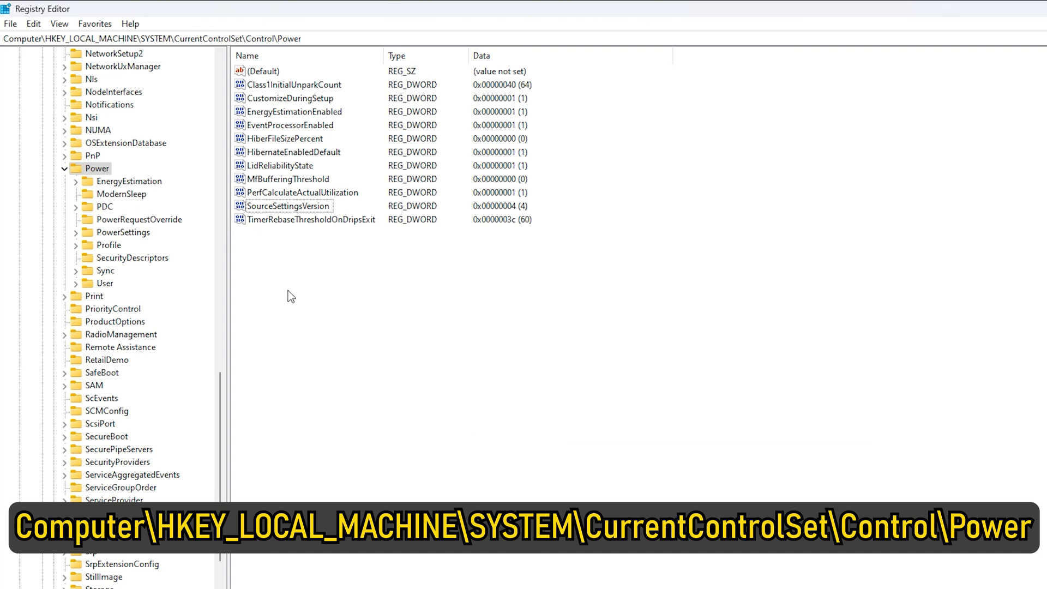
mouse_move(283, 294)
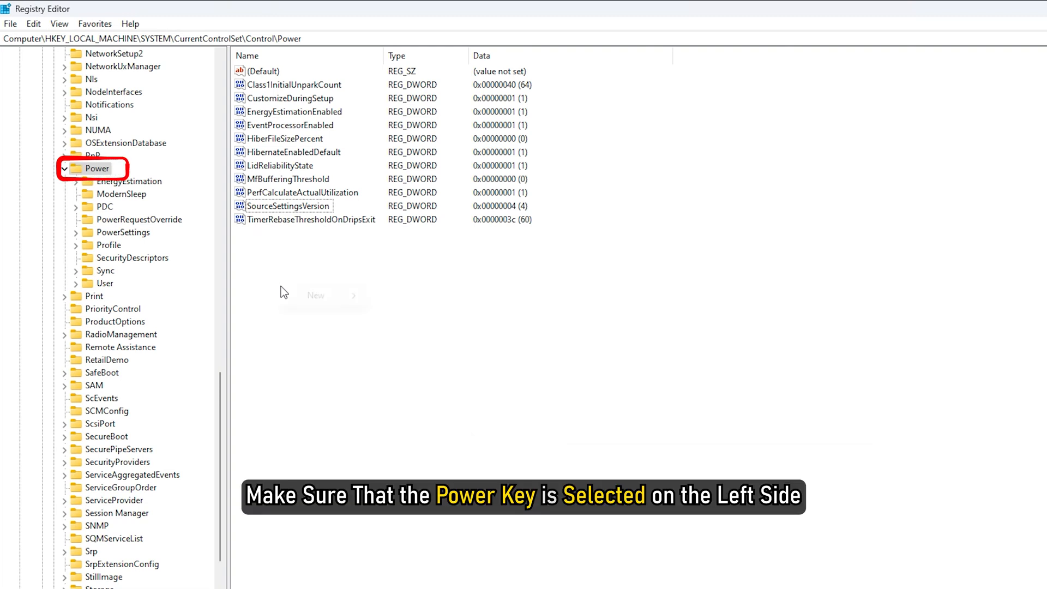
Create a DWORD (32-bit) named PlatformAoAcOverride in the Power key with data 0.
right_click(280, 290)
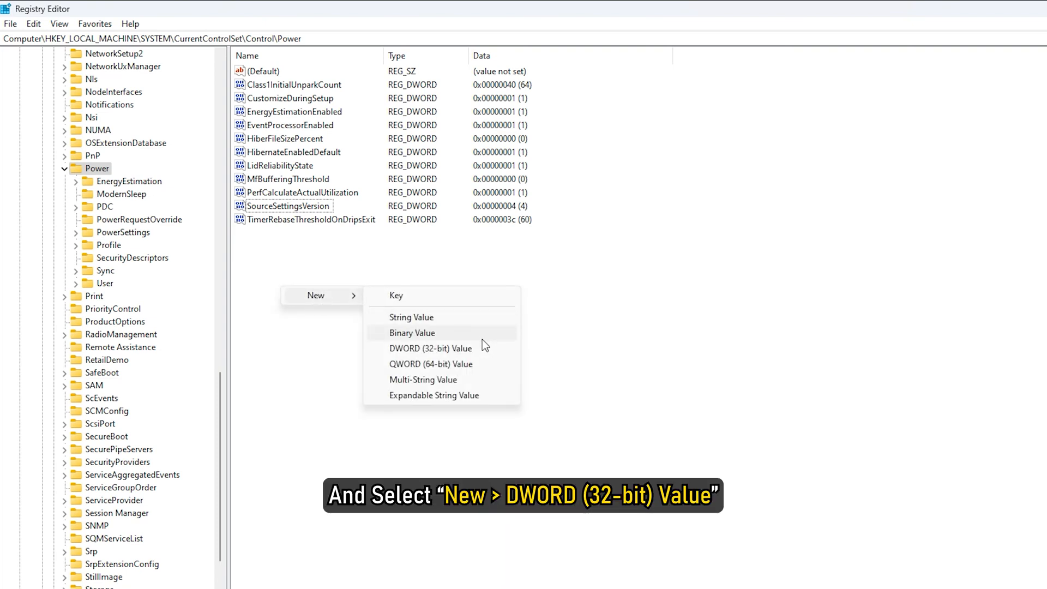
left_click(431, 348)
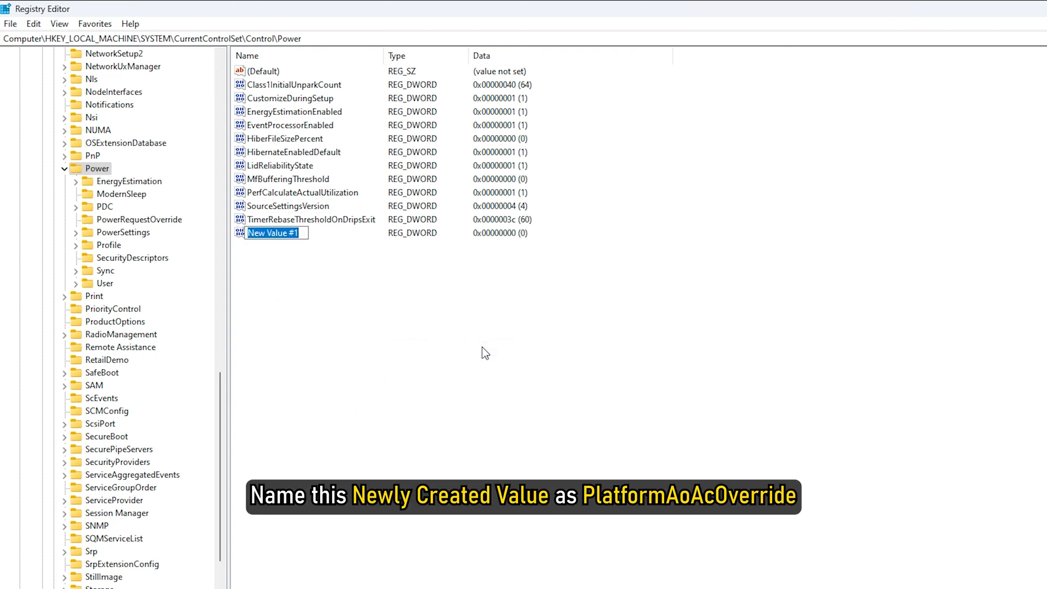
type("PlatformAoAcOve")
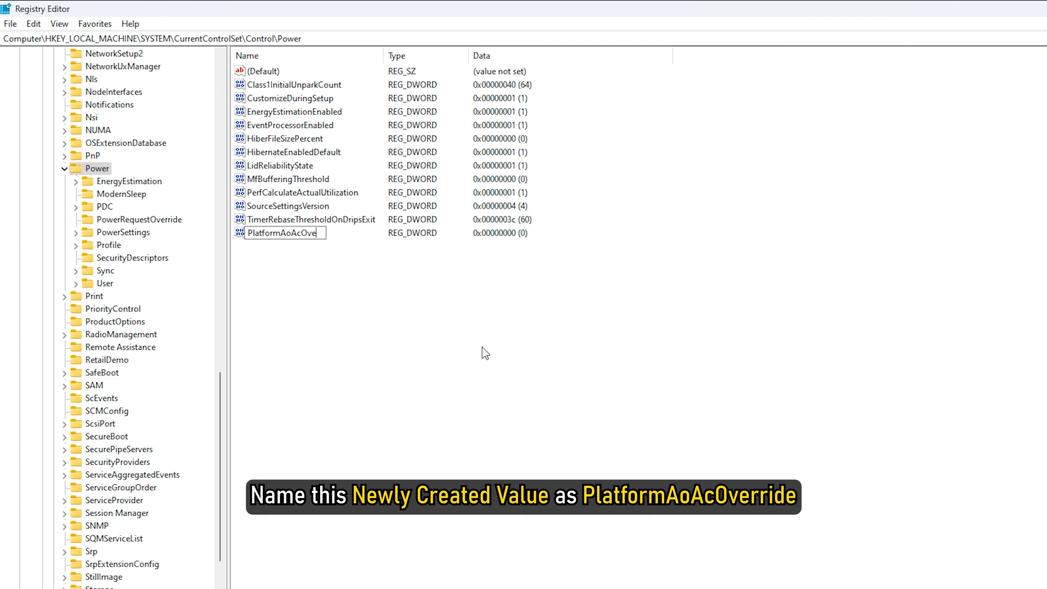
double_click(288, 232)
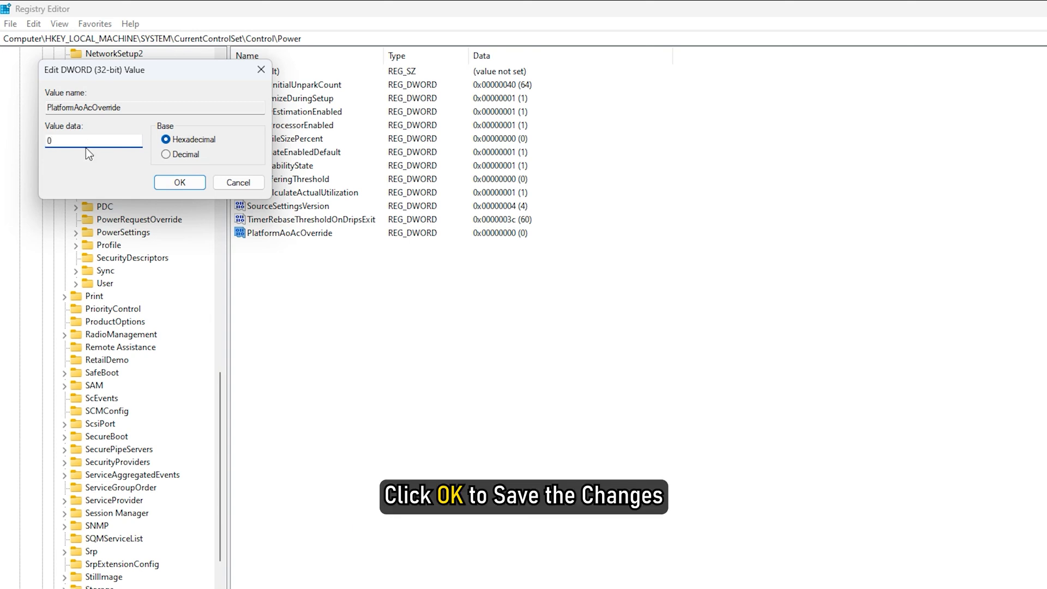
left_click(179, 181)
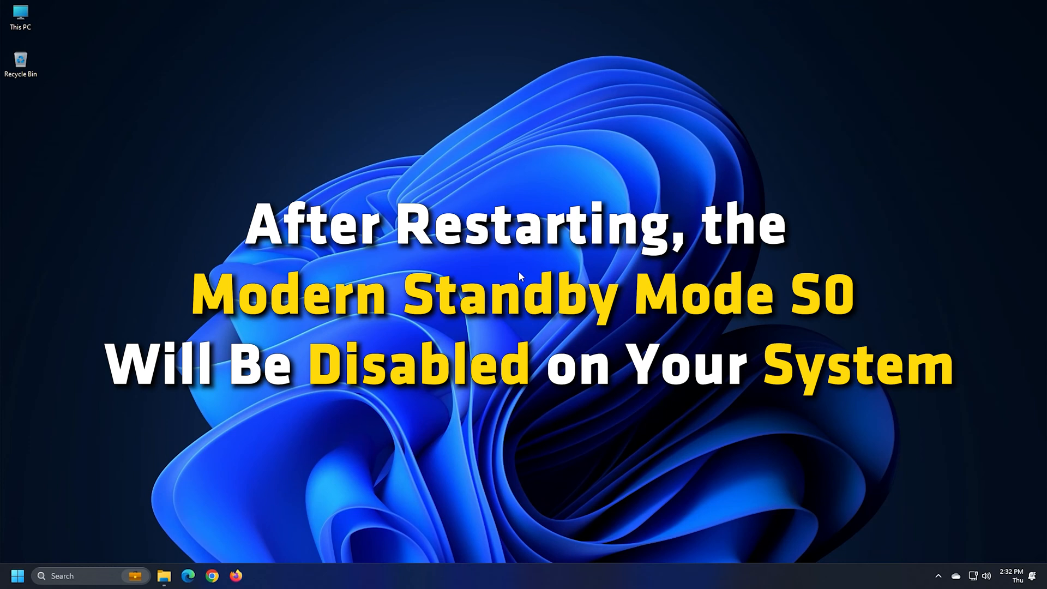
mouse_move(524, 274)
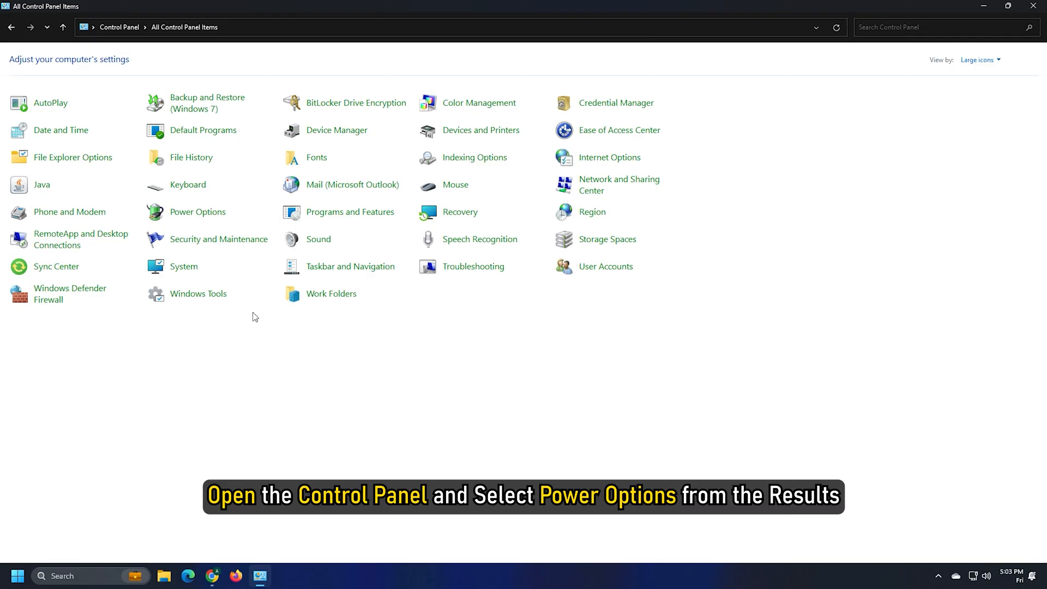
Show Balanced, High performance and Power saver plans in Power Options, then close the window.
left_click(197, 211)
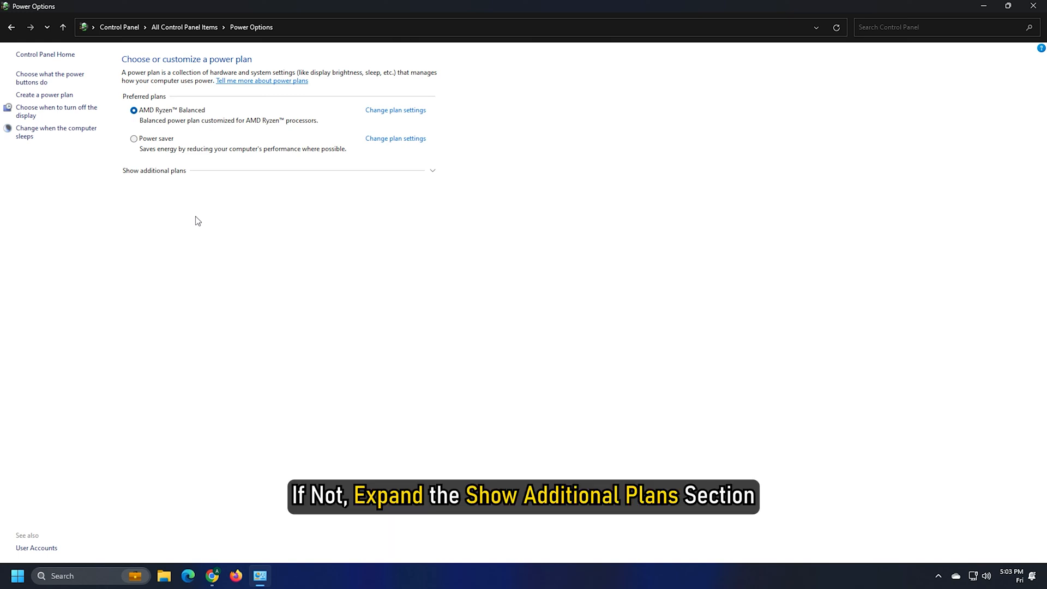
left_click(433, 171)
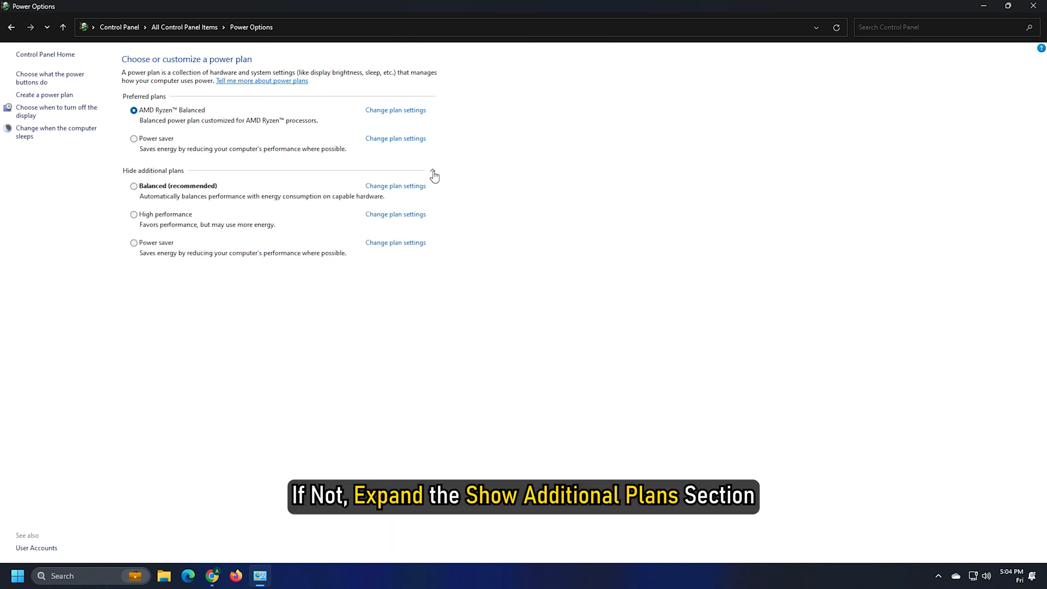
mouse_move(426, 300)
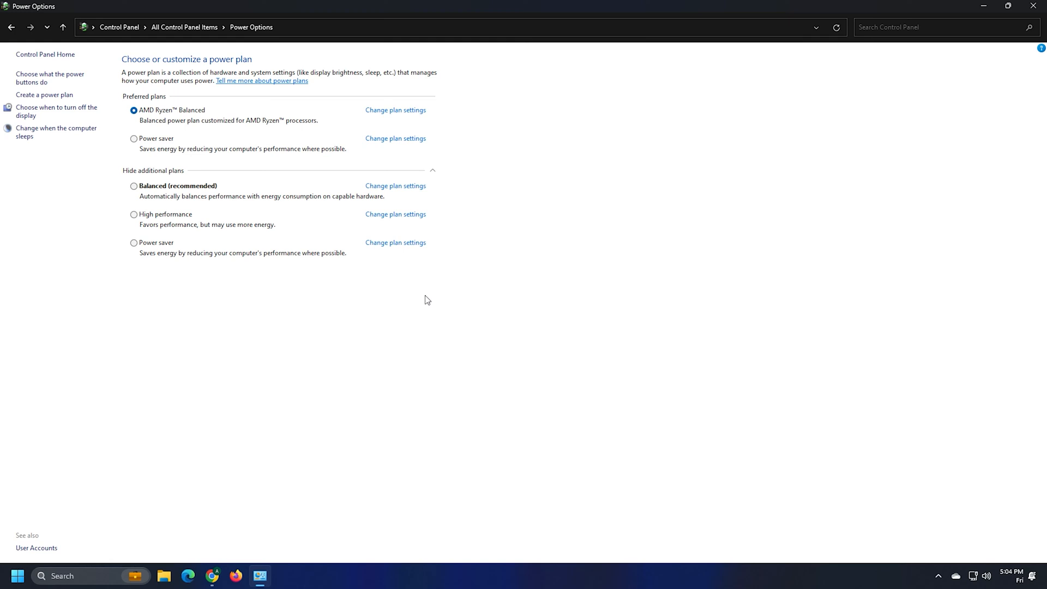
left_click(1034, 6)
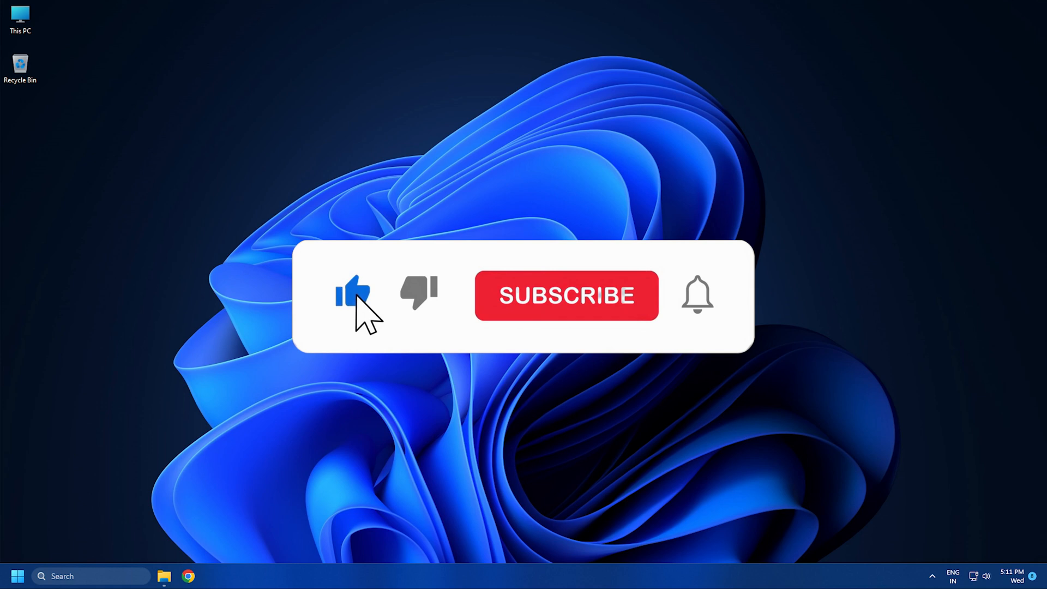
left_click(565, 295)
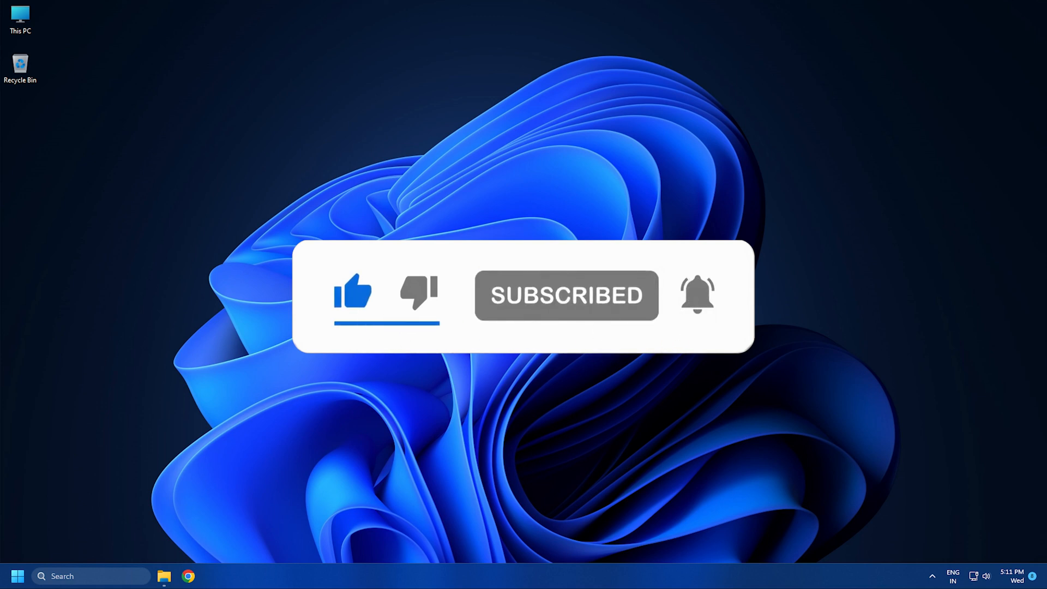